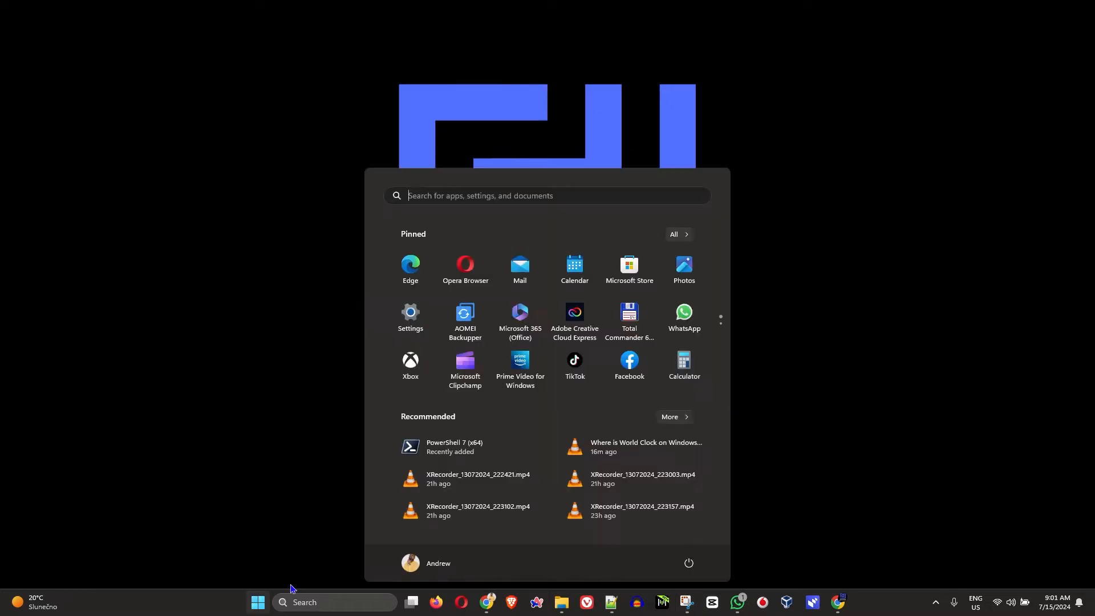
Change the Control Panel item view and enter a partial 'powercfg.exe /hibera' command.
{"action": "left_click", "coordinate": [988, 91]}
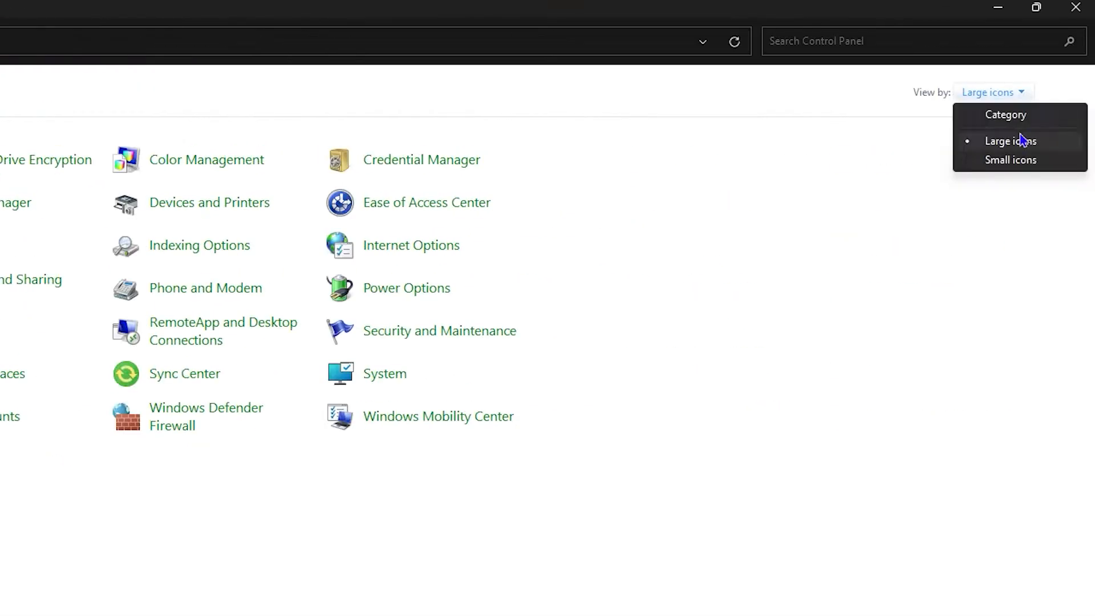
{"action": "left_click", "coordinate": [1009, 140]}
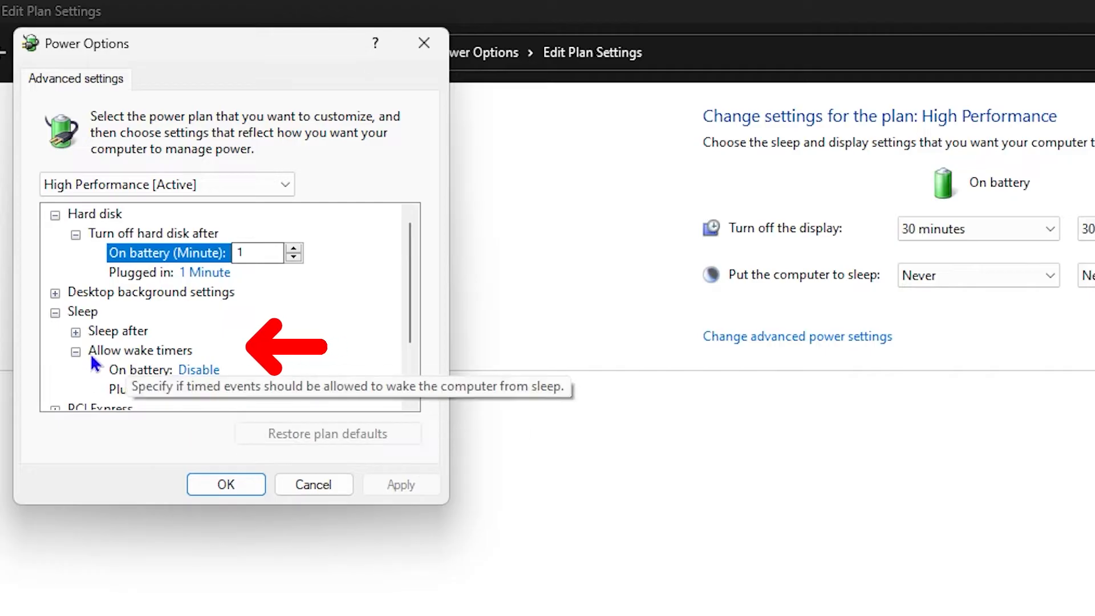
{"action": "scroll", "scroll_direction": "down", "scroll_amount": 3}
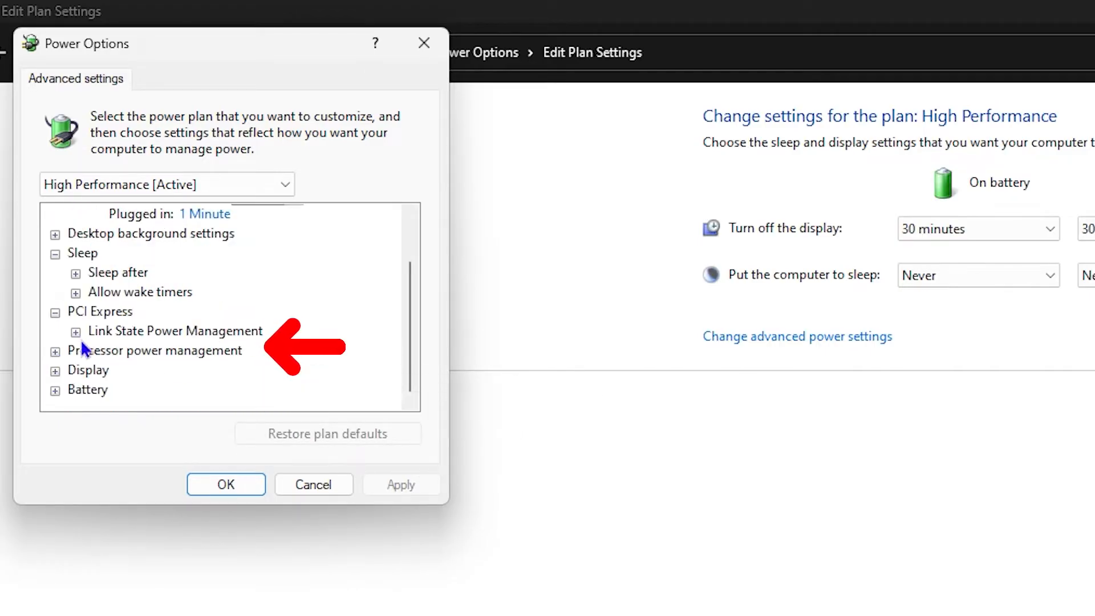
{"action": "left_click", "coordinate": [75, 331]}
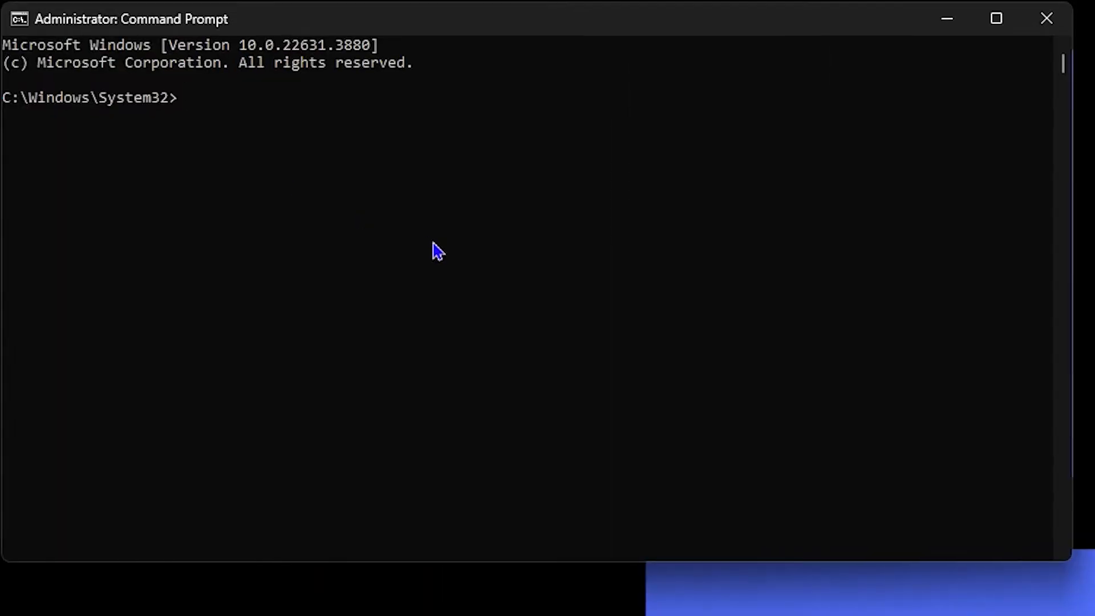
{"action": "type", "text": "powercfg.exe /hibera"}
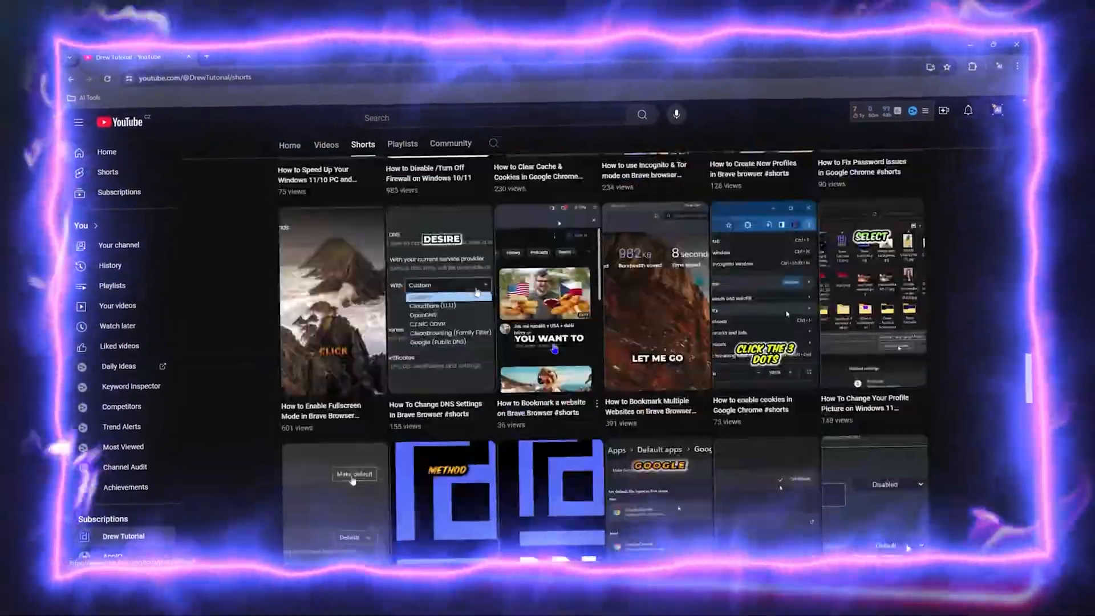
Search Start for 'control Panel' and launch Control Panel from the best match.
{"action": "left_click", "coordinate": [451, 143]}
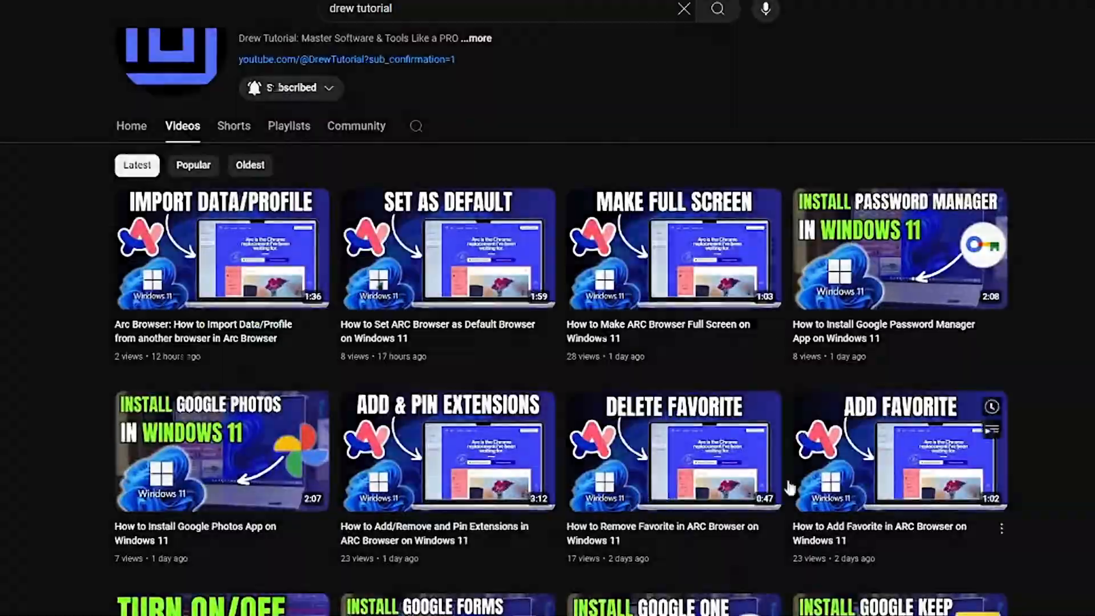
{"action": "left_click", "coordinate": [288, 126]}
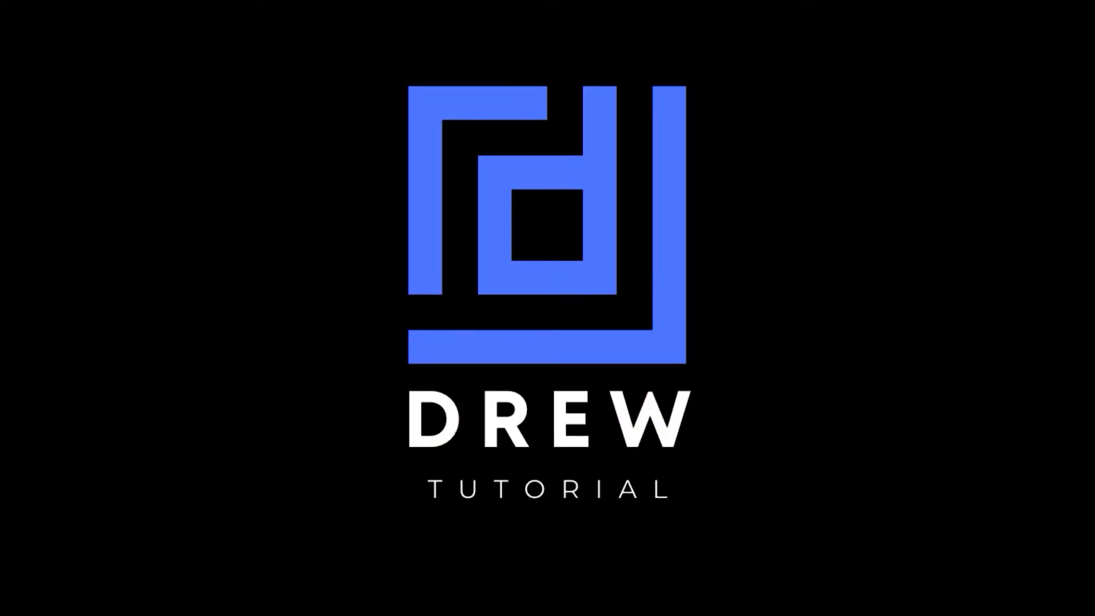
{"action": "left_click", "coordinate": [257, 602]}
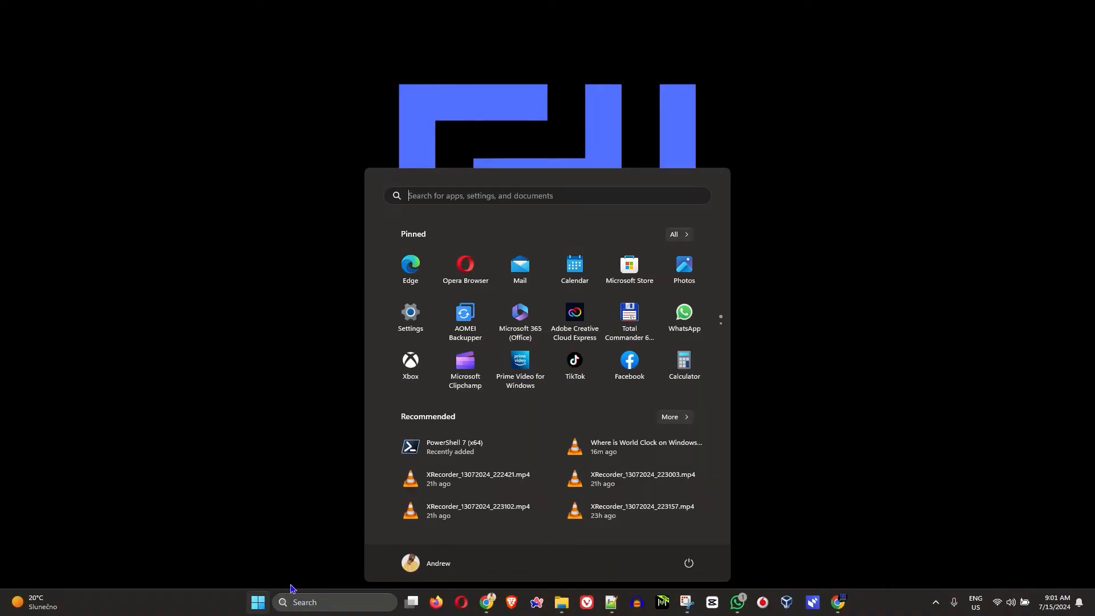
{"action": "type", "text": "control Panel"}
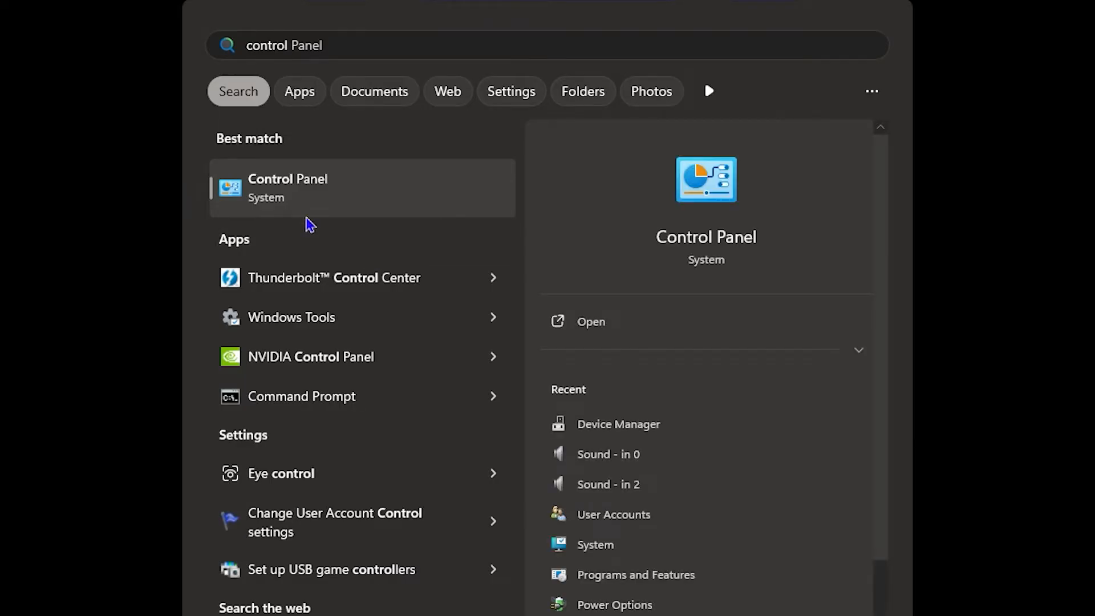
{"action": "left_click", "coordinate": [288, 187]}
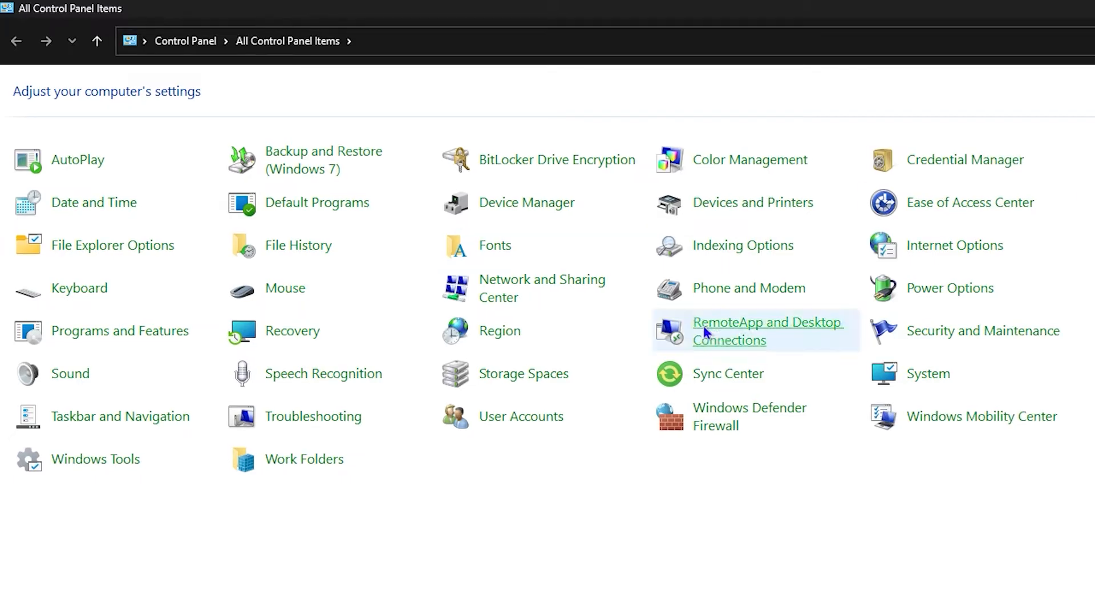
Try small icons and category views, then set View by to Large icons.
{"action": "left_click", "coordinate": [989, 91]}
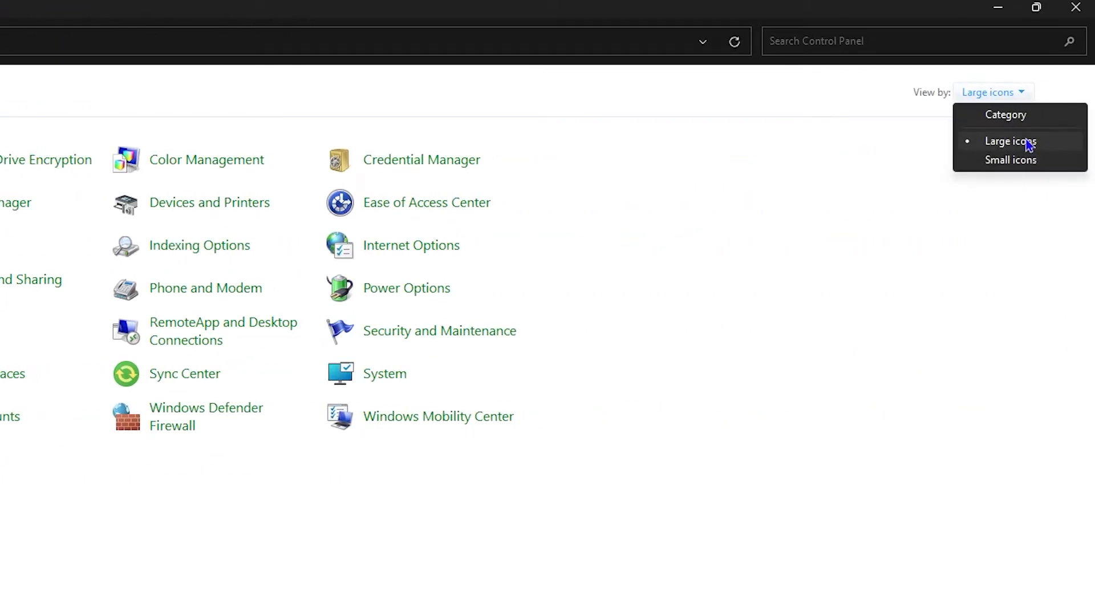
{"action": "left_click", "coordinate": [1010, 160]}
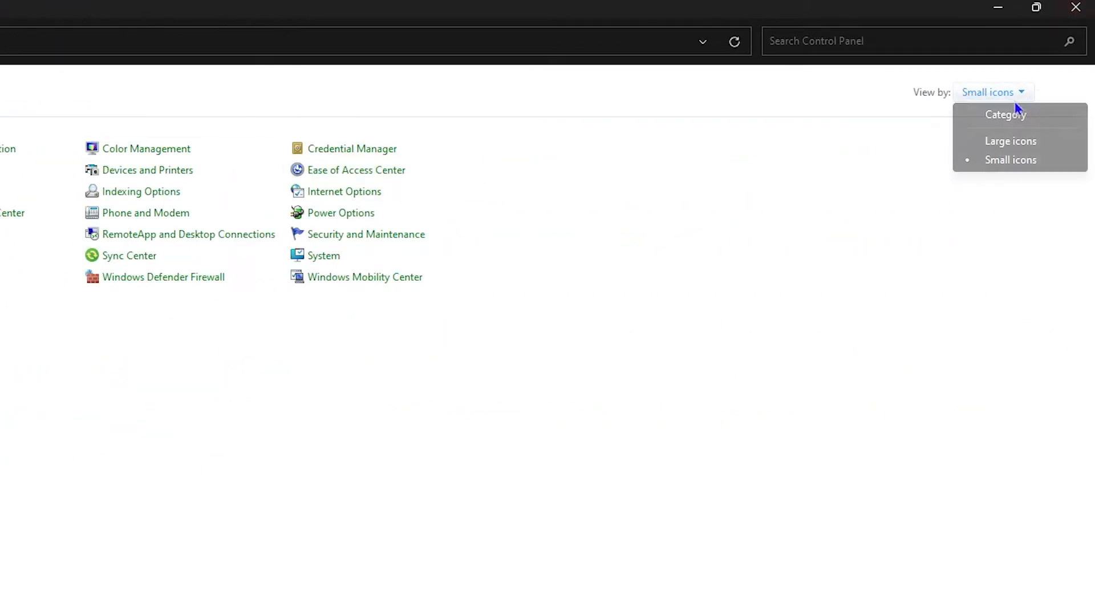
{"action": "left_click", "coordinate": [1003, 115]}
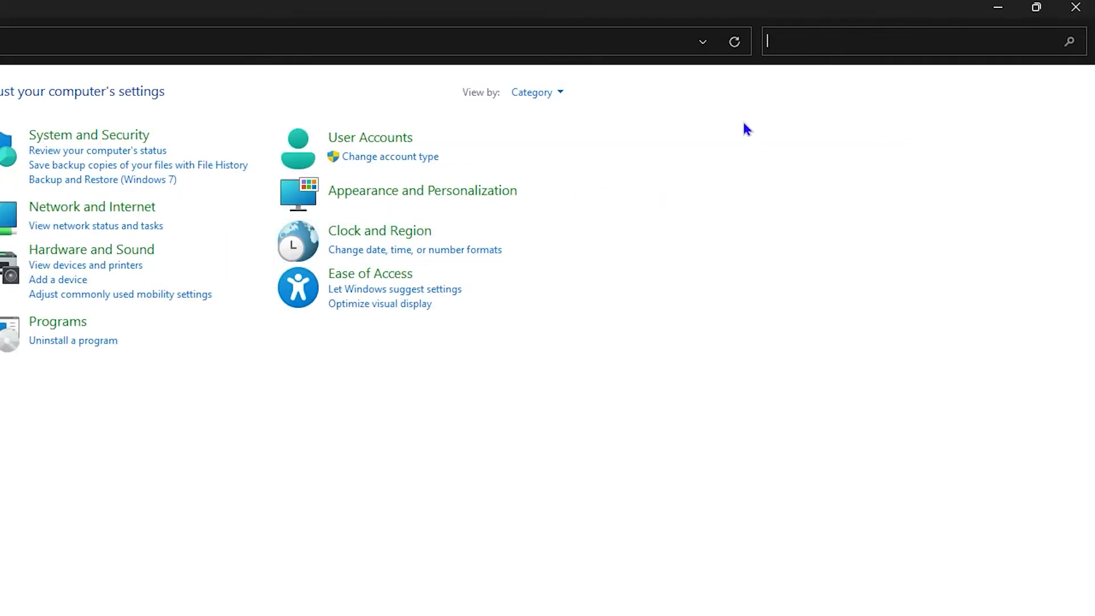
{"action": "left_click", "coordinate": [536, 91]}
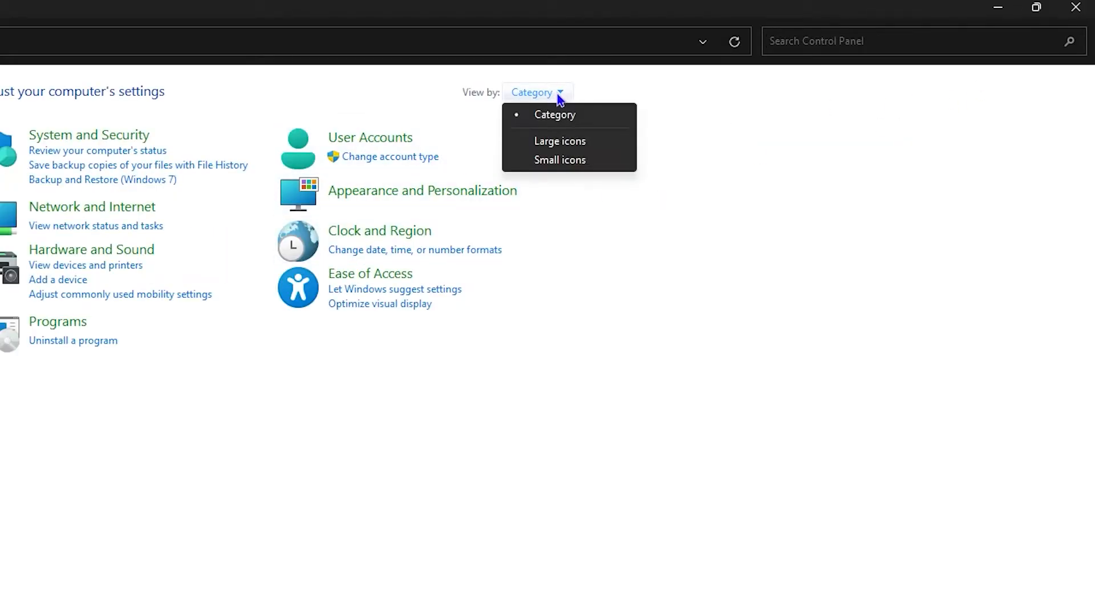
{"action": "mouse_move", "coordinate": [559, 140]}
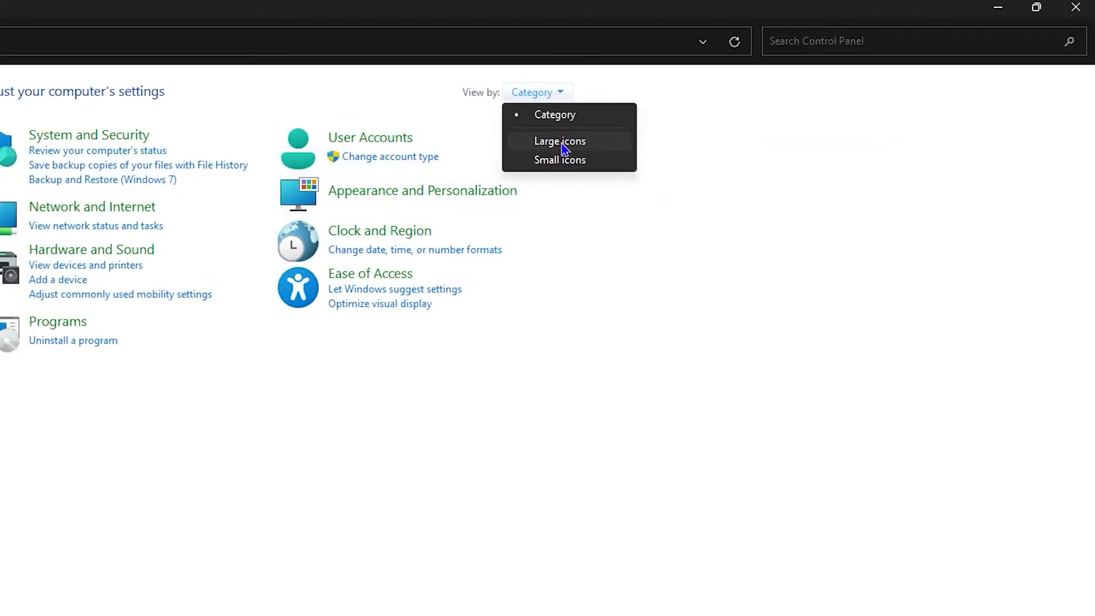
{"action": "left_click", "coordinate": [559, 141]}
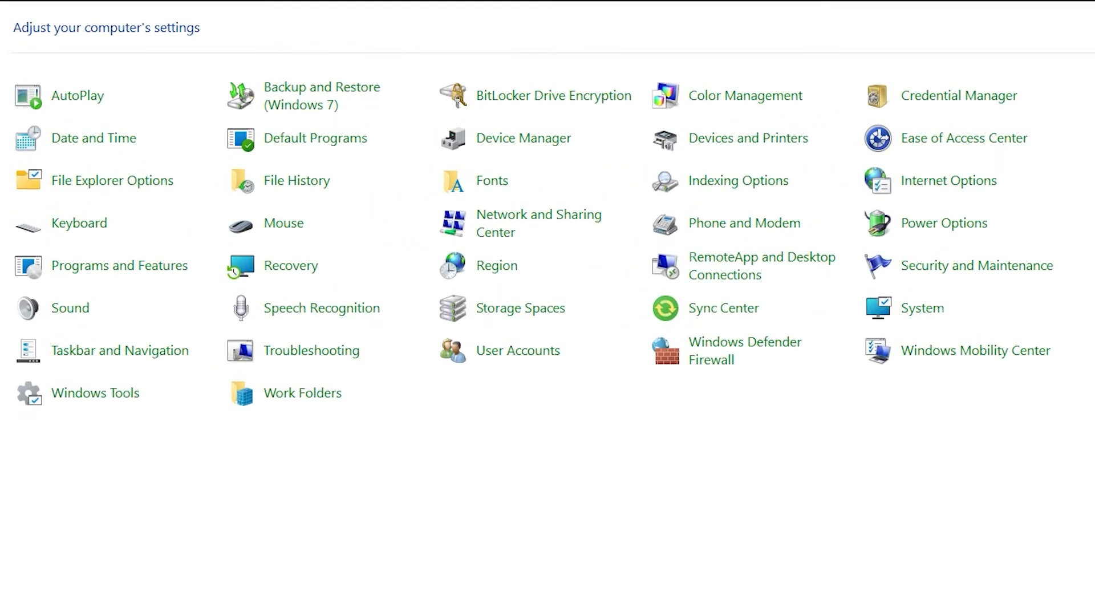
Go into Power Options, the High Performance plan settings, and its advanced power settings.
{"action": "left_click", "coordinate": [944, 223]}
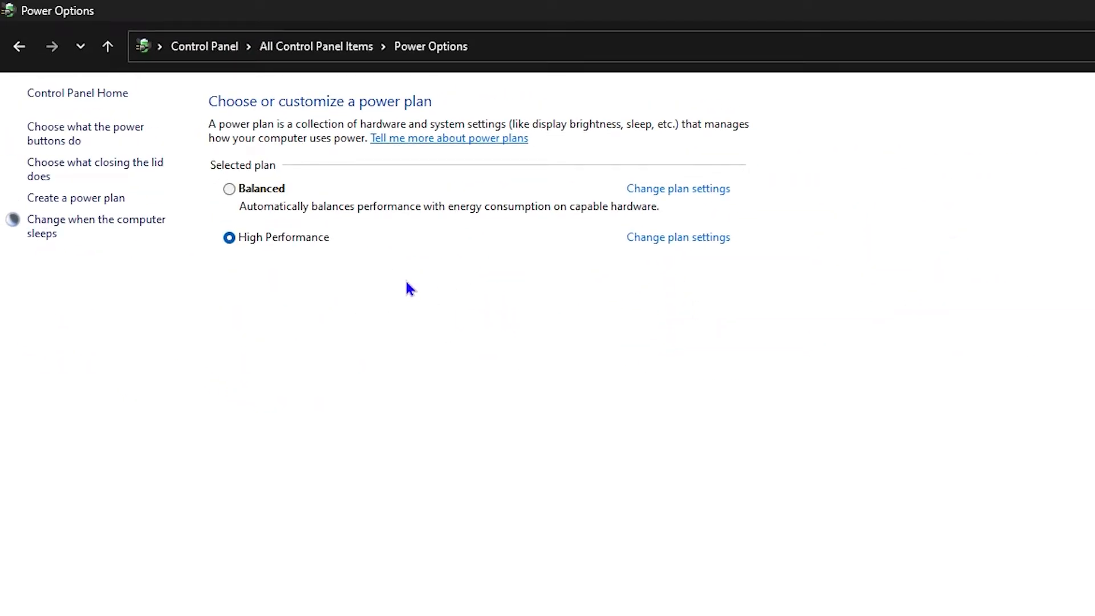
{"action": "left_click", "coordinate": [676, 237]}
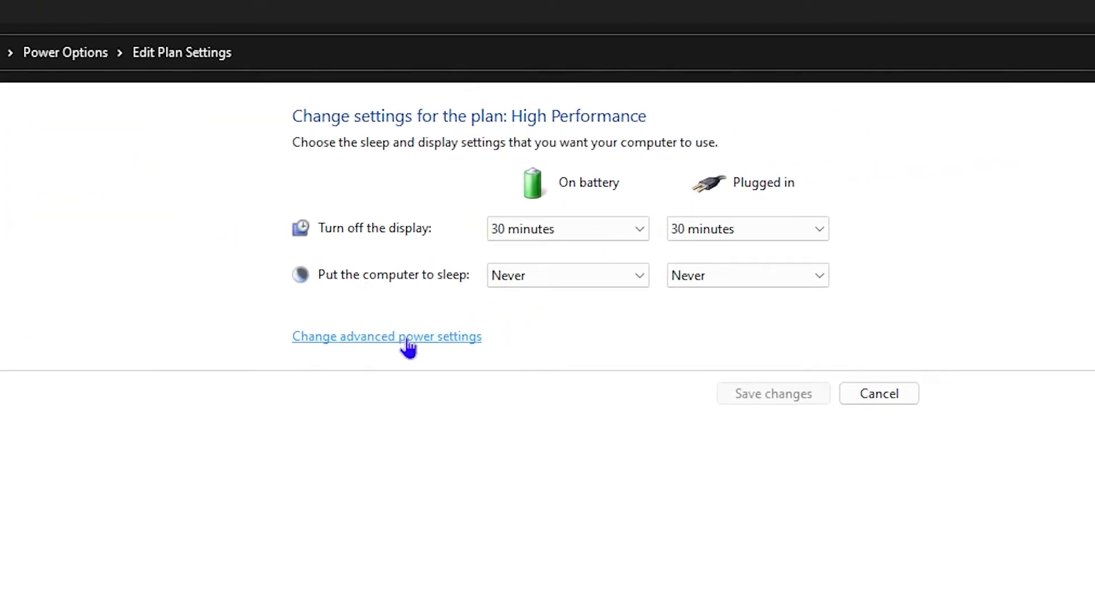
{"action": "left_click", "coordinate": [387, 335]}
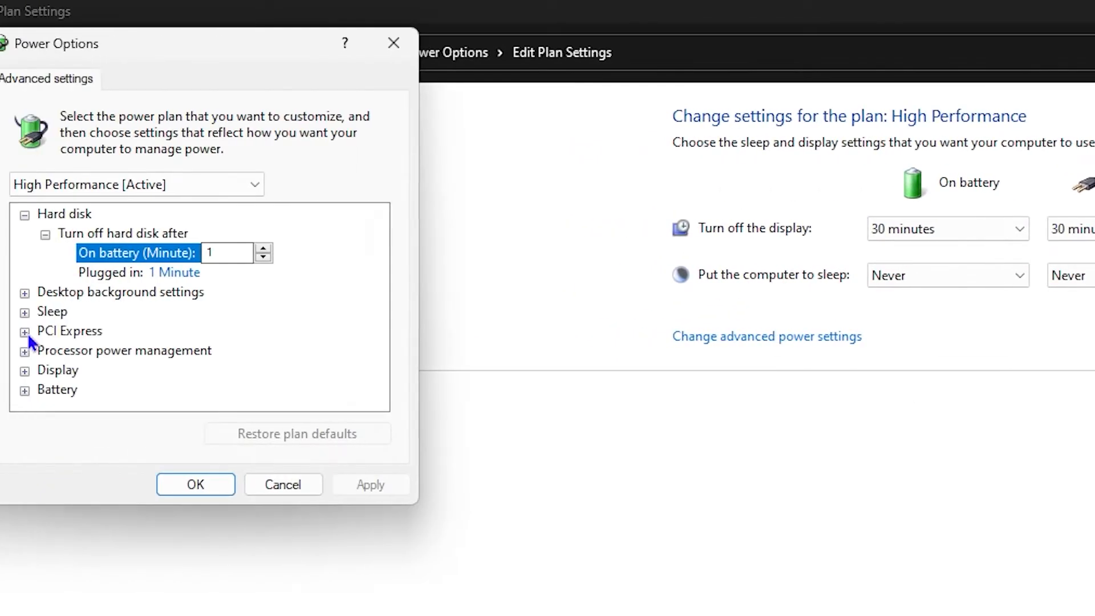
Expand the Sleep and Allow wake timers settings to inspect them, then collapse Sleep after.
{"action": "left_click", "coordinate": [24, 311]}
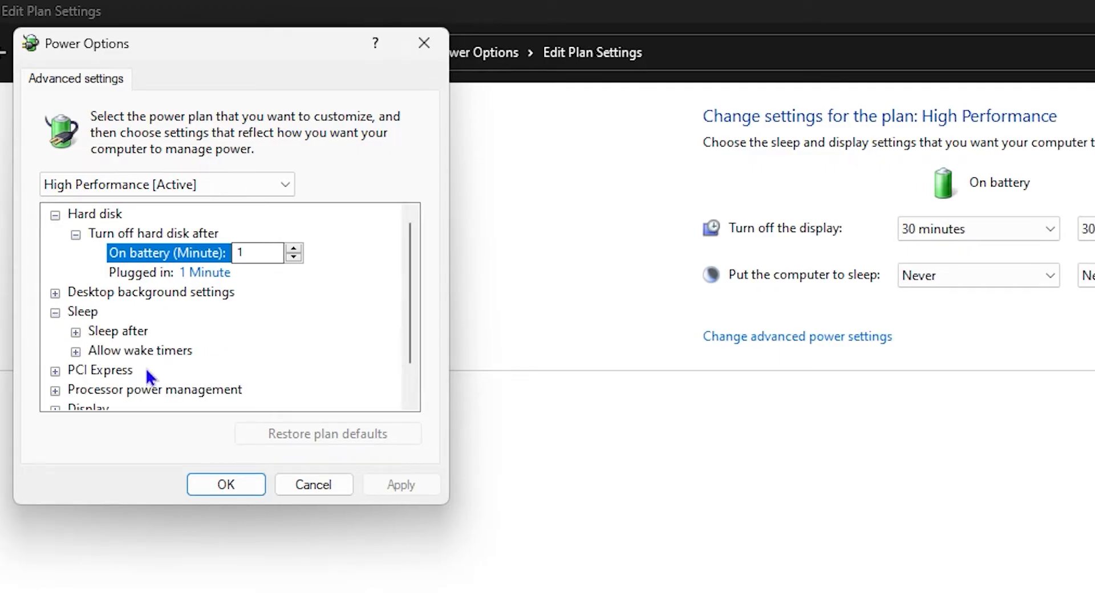
{"action": "left_click", "coordinate": [76, 331]}
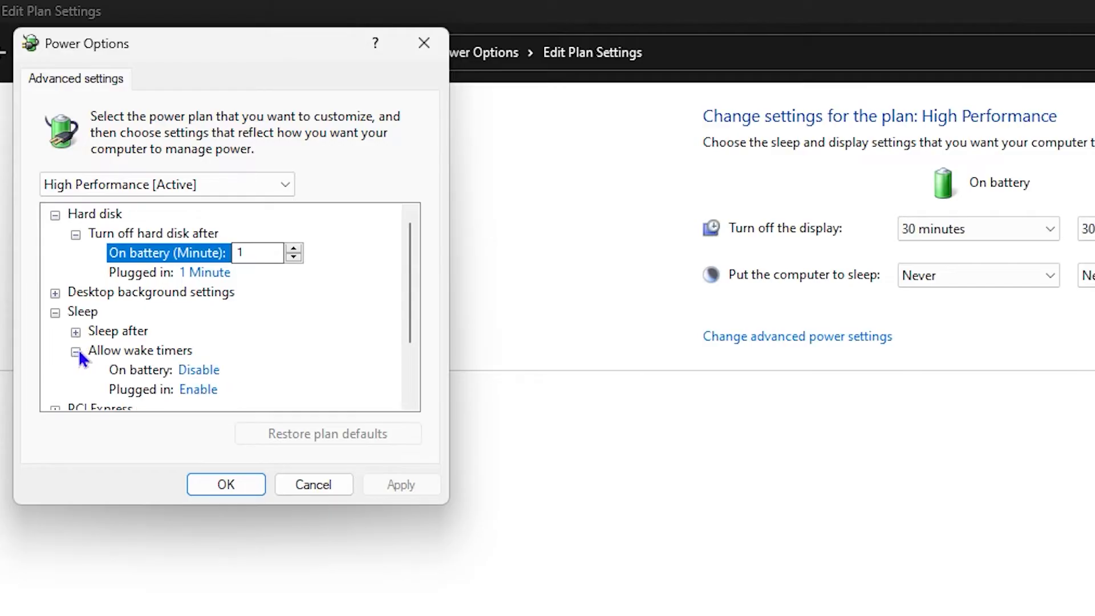
{"action": "mouse_move", "coordinate": [203, 394]}
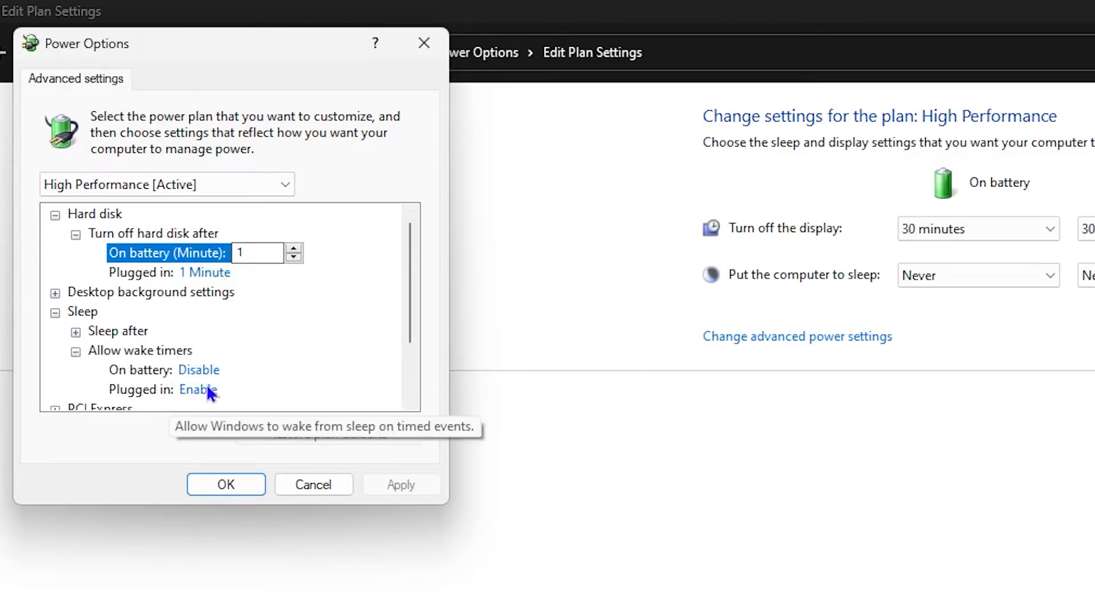
{"action": "mouse_move", "coordinate": [154, 391]}
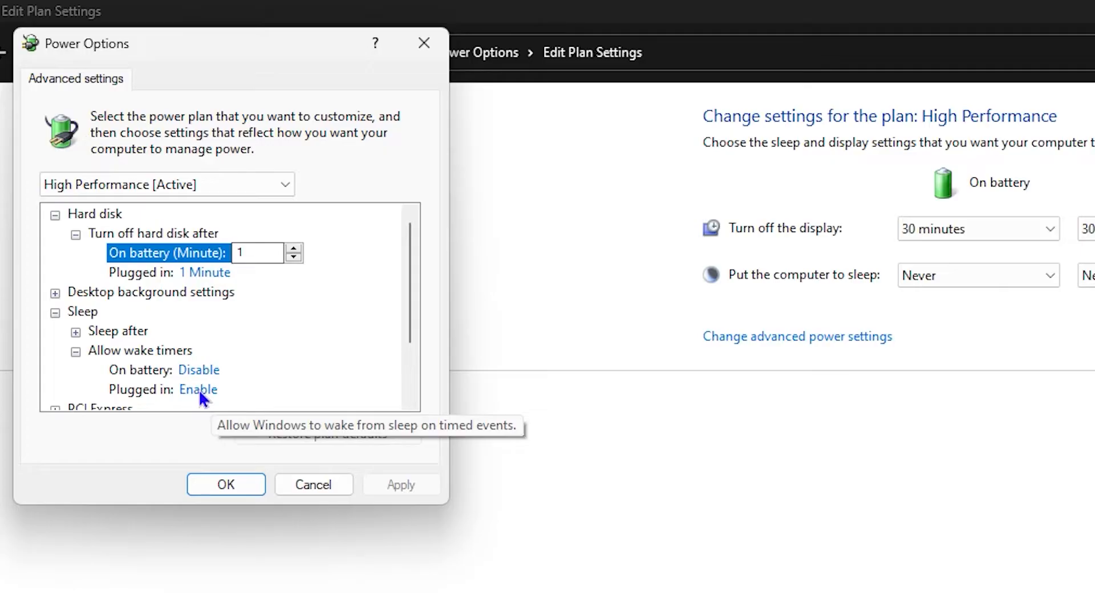
{"action": "mouse_move", "coordinate": [86, 366]}
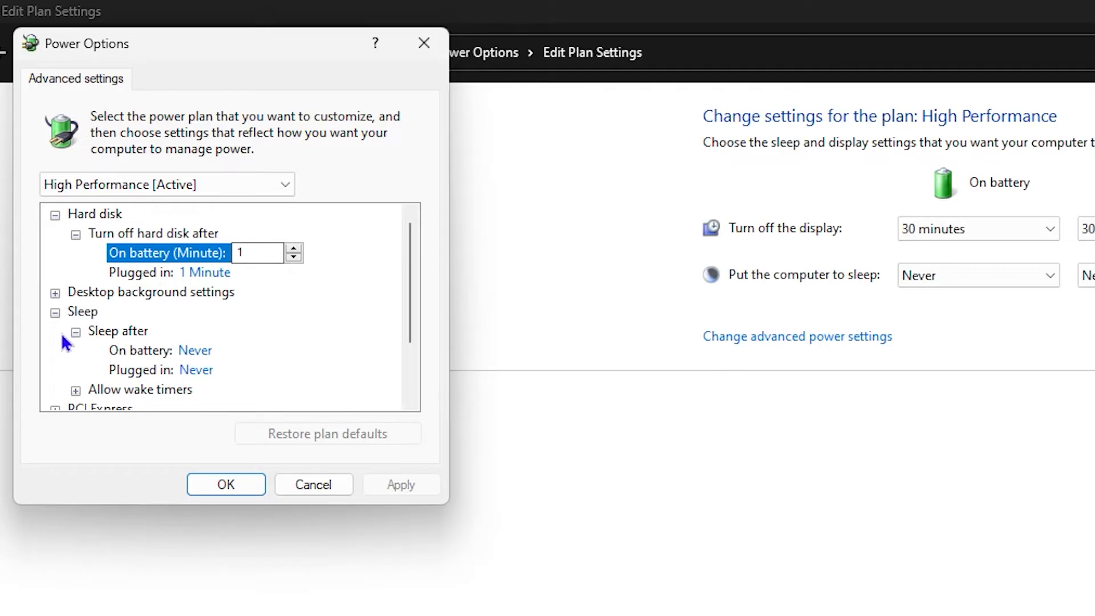
{"action": "left_click", "coordinate": [76, 330]}
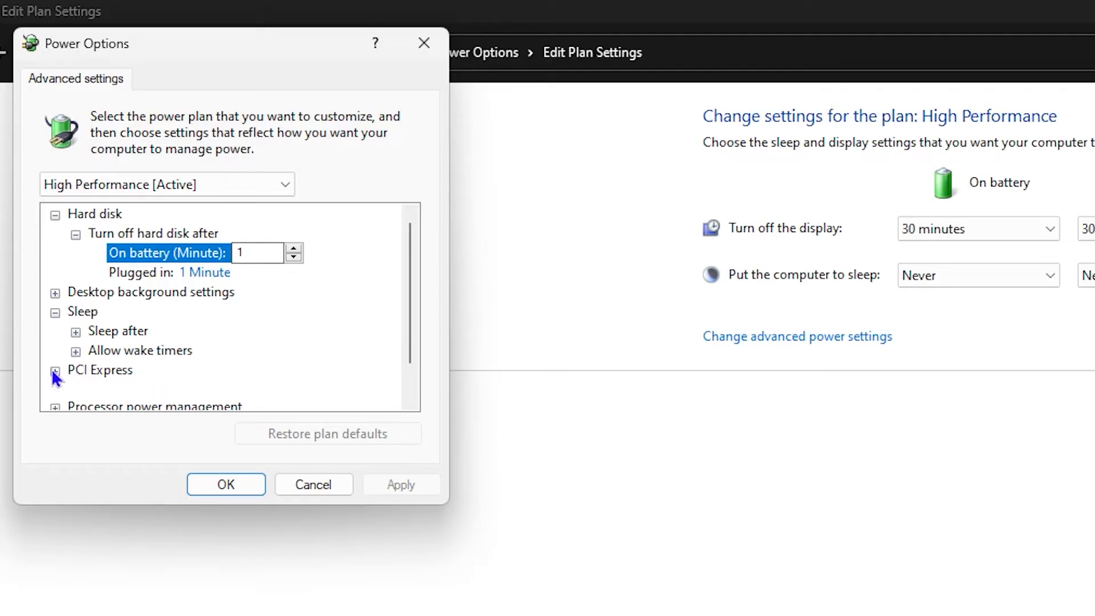
Set PCI Express Link State Power Management to Off on battery and plugged in, then apply and confirm.
{"action": "left_click", "coordinate": [54, 369]}
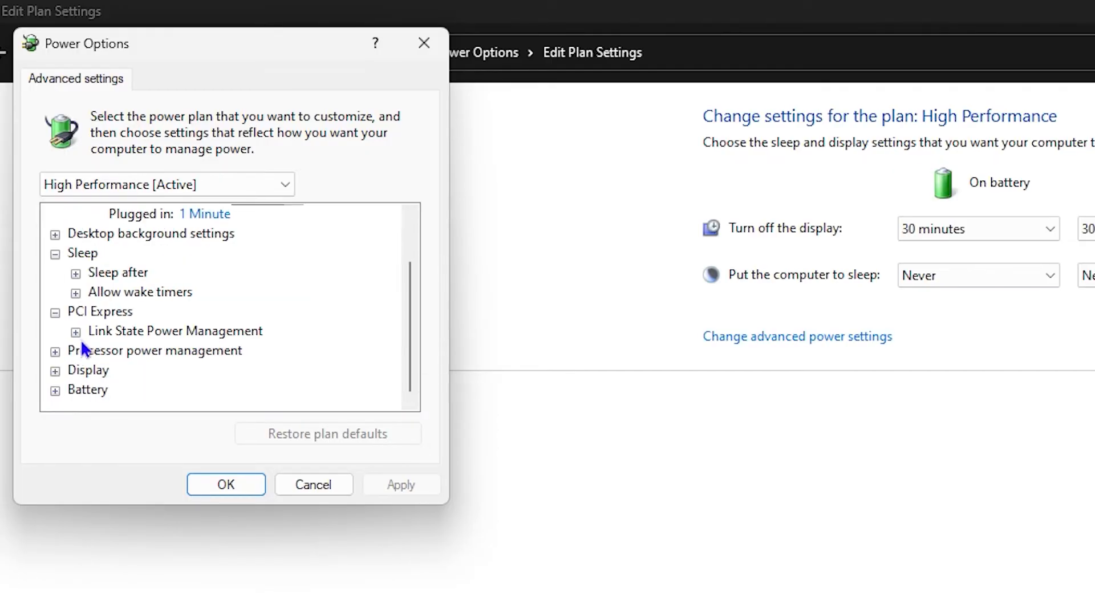
{"action": "left_click", "coordinate": [75, 331]}
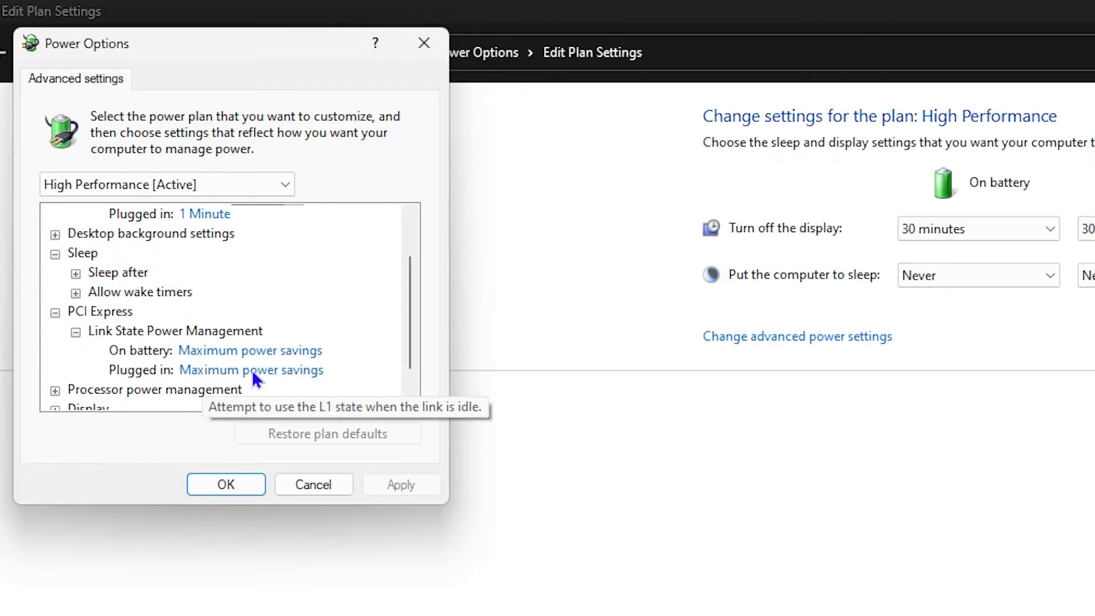
{"action": "mouse_move", "coordinate": [263, 363]}
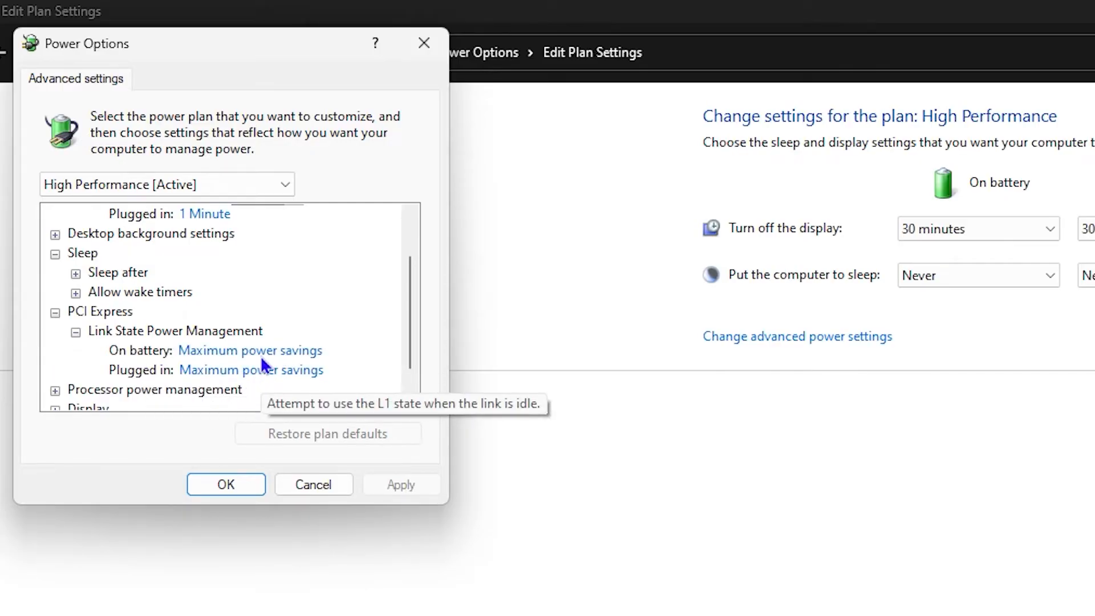
{"action": "mouse_move", "coordinate": [250, 359]}
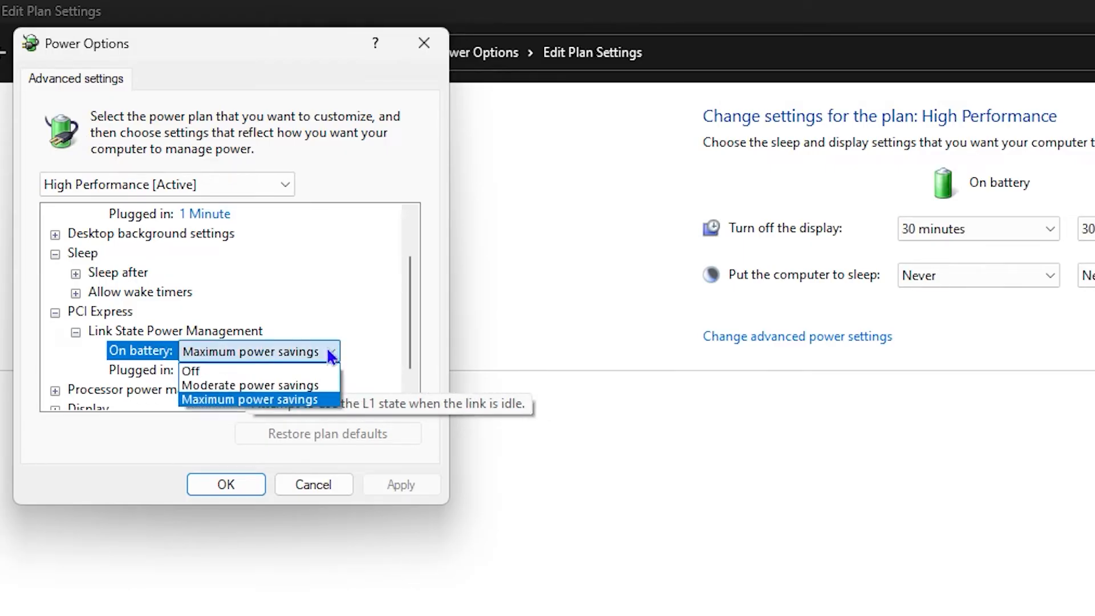
{"action": "left_click", "coordinate": [190, 370]}
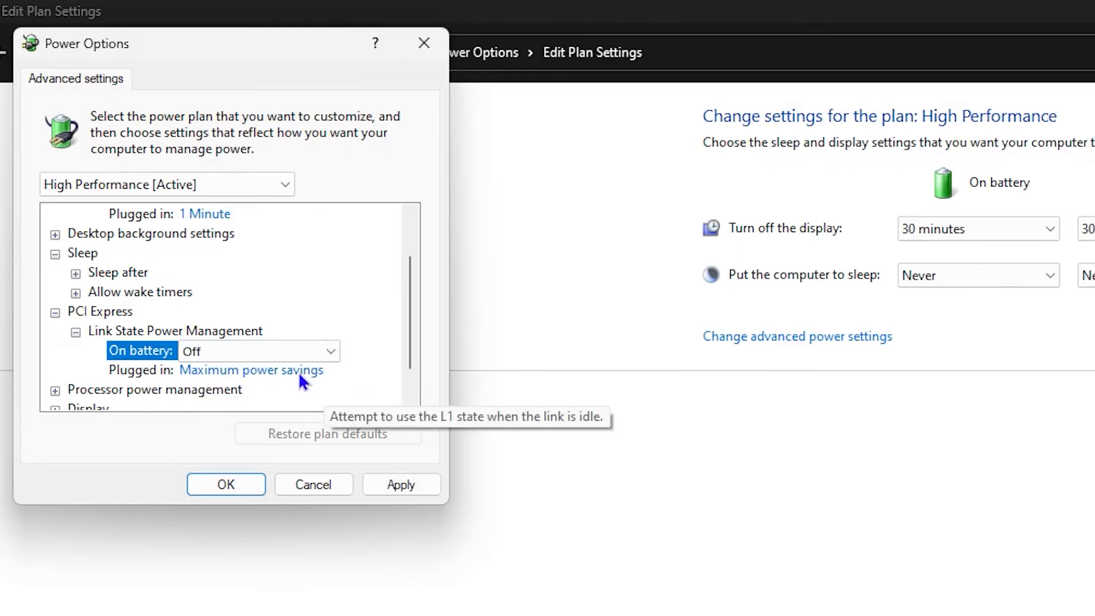
{"action": "left_click", "coordinate": [251, 369]}
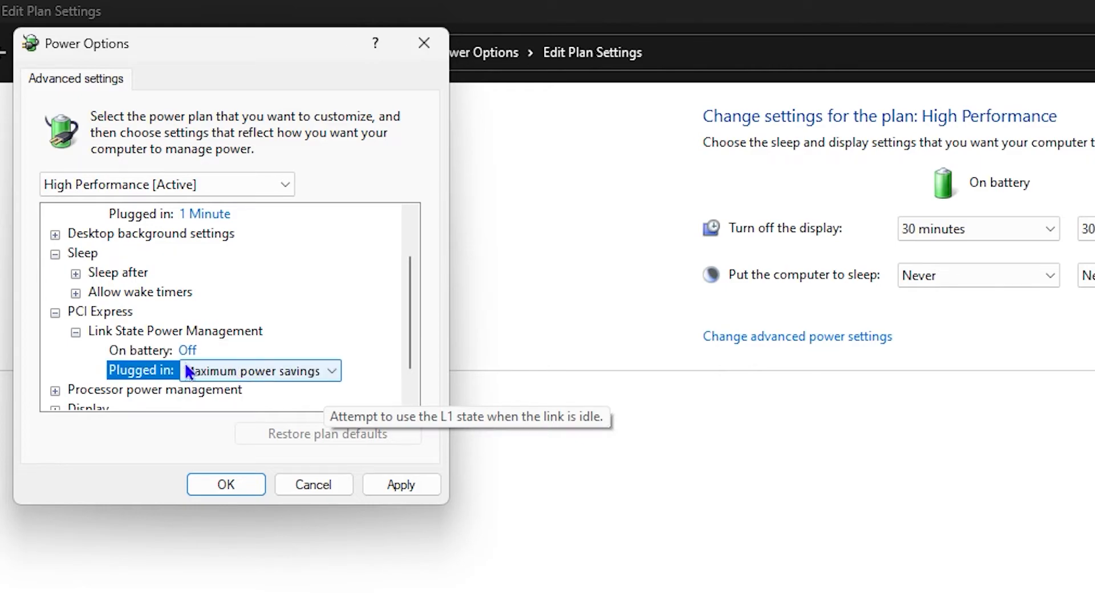
{"action": "mouse_move", "coordinate": [335, 377]}
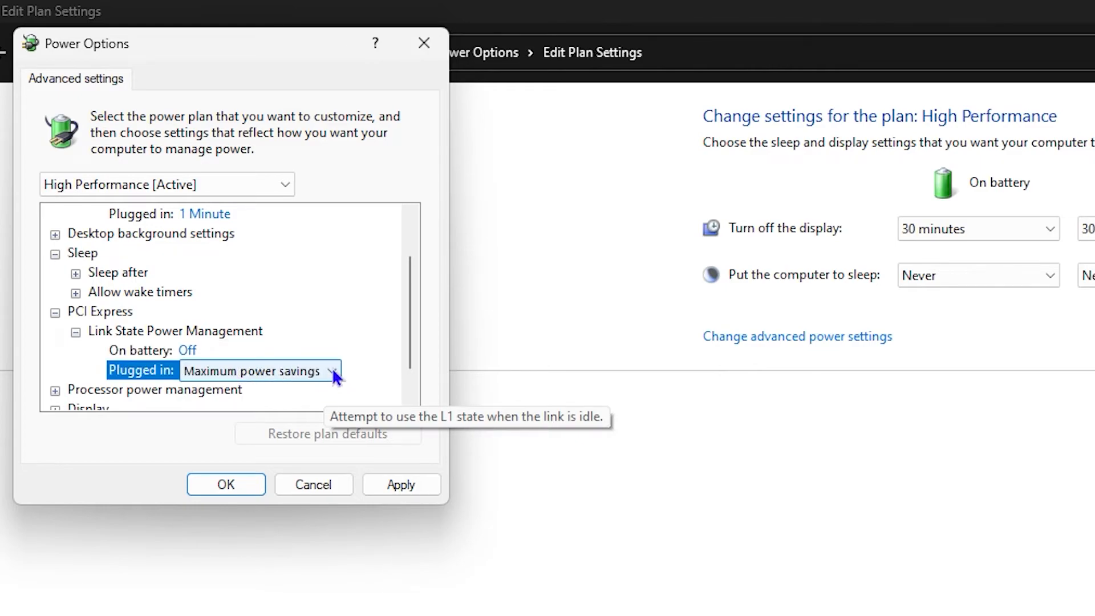
{"action": "left_click", "coordinate": [194, 370]}
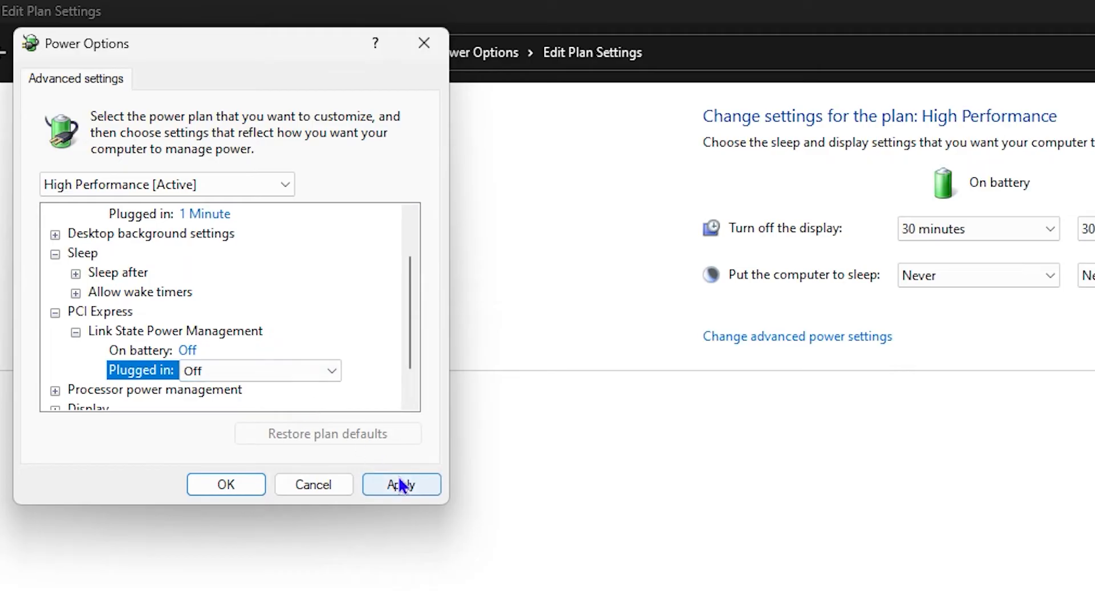
{"action": "left_click", "coordinate": [400, 483]}
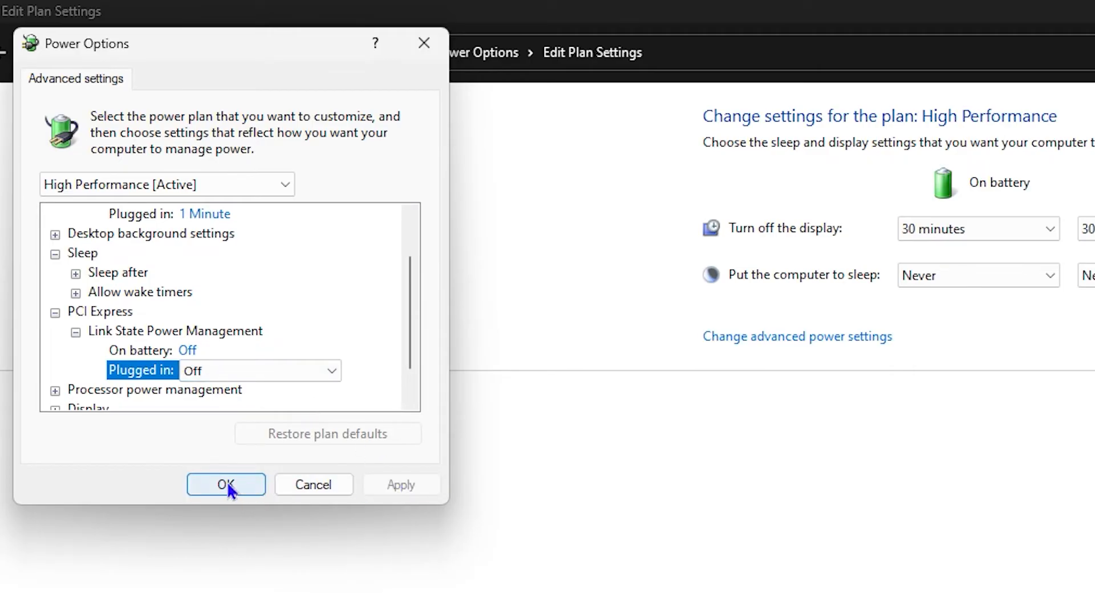
{"action": "left_click", "coordinate": [225, 484]}
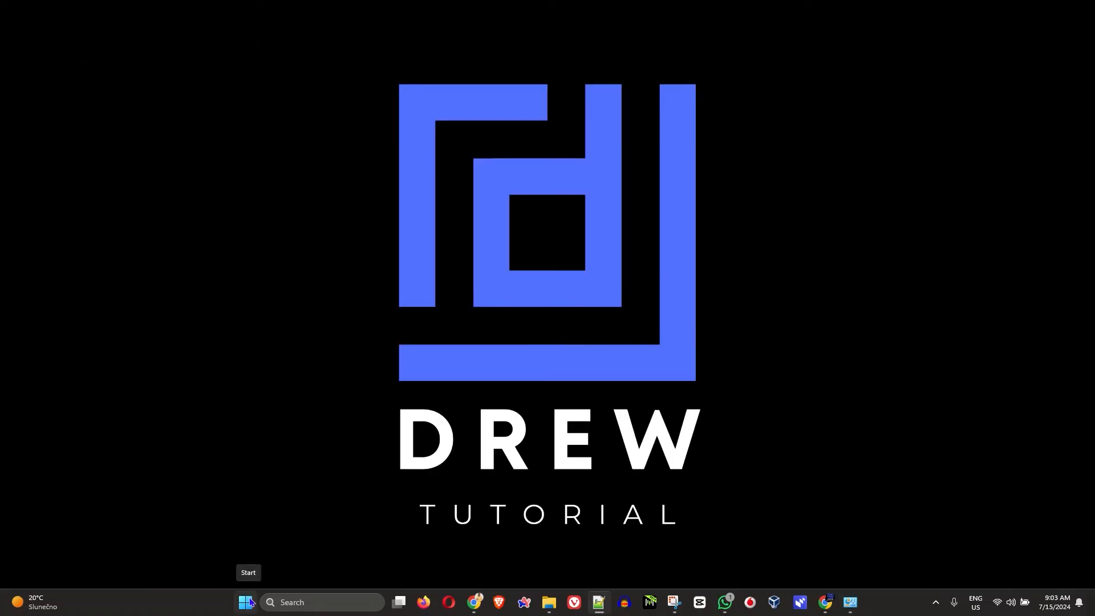
Search 'cmd' to launch an elevated Command Prompt and focus its window.
{"action": "type", "text": "cm"}
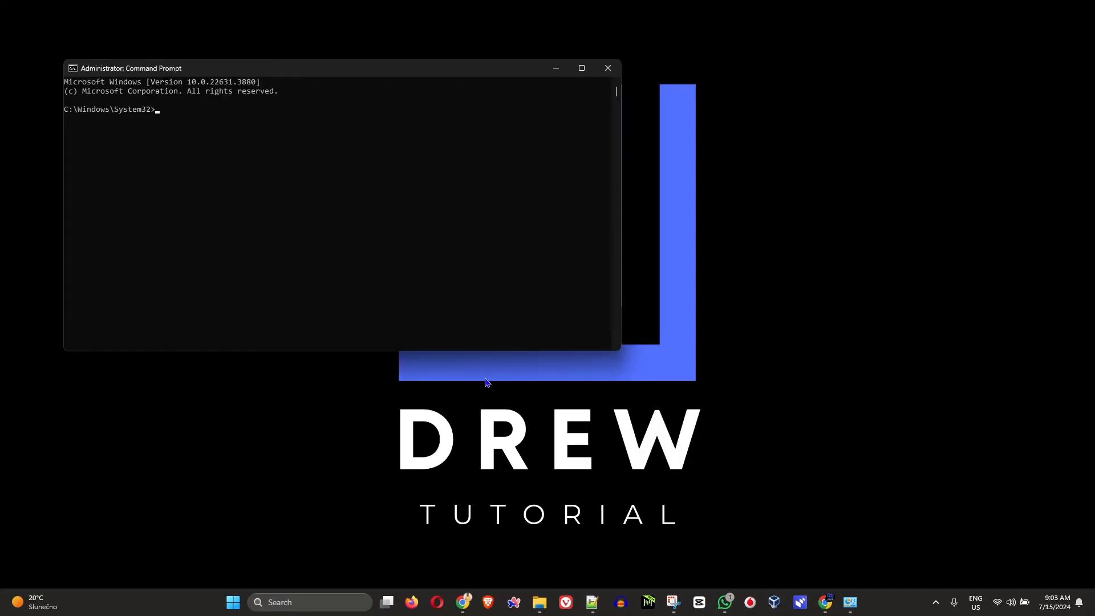
{"action": "left_click", "coordinate": [580, 68]}
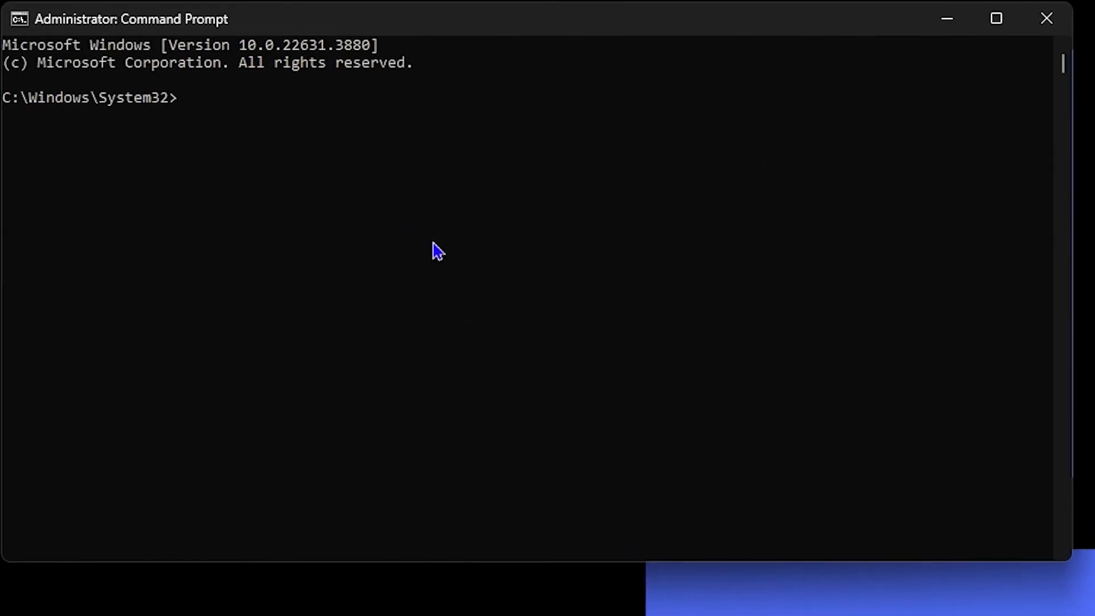
Enter 'powercfg.exe /hibernate off' at the prompt without running it.
{"action": "type", "text": "po"}
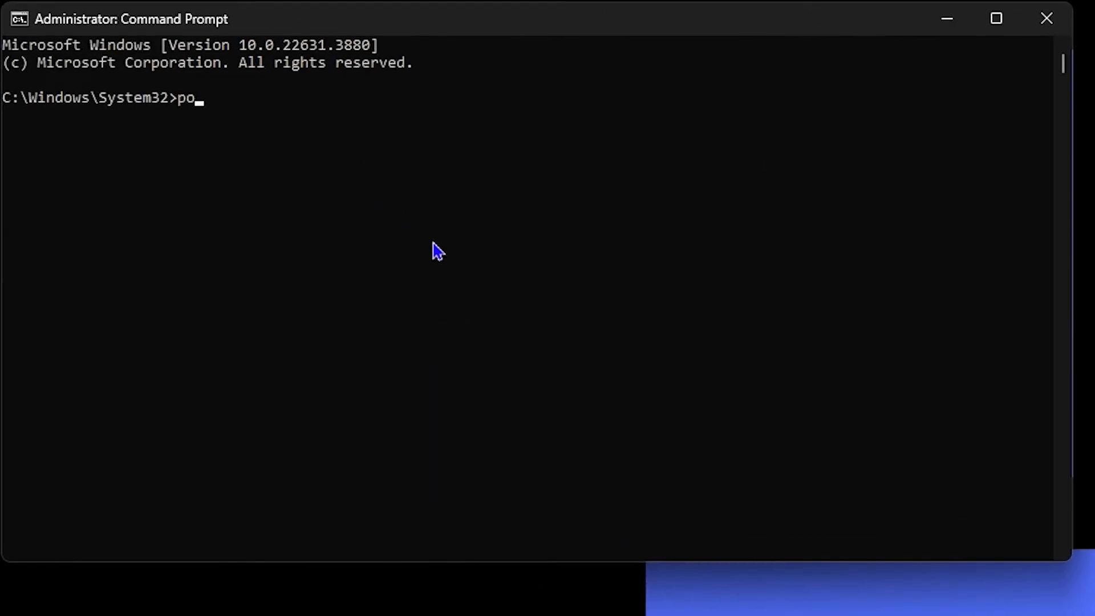
{"action": "type", "text": "w"}
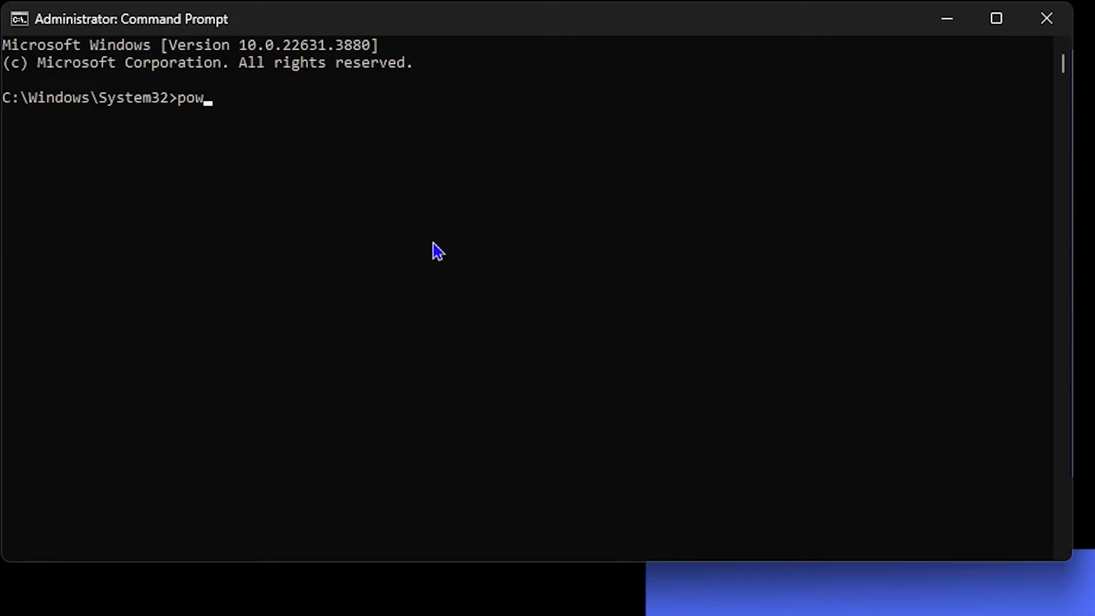
{"action": "type", "text": "er"}
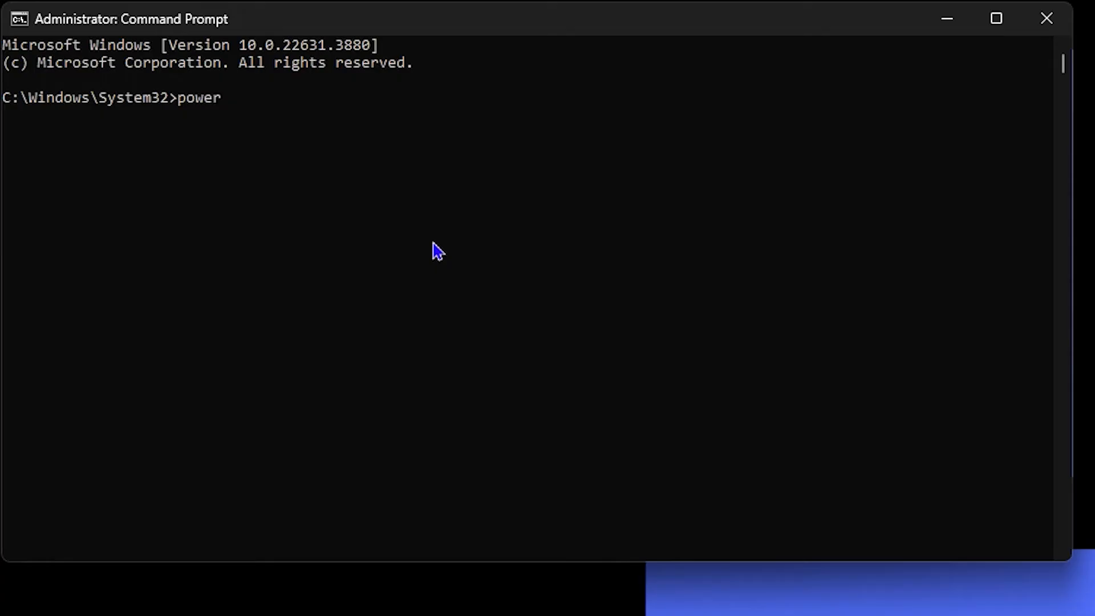
{"action": "type", "text": "cfg.exe /"}
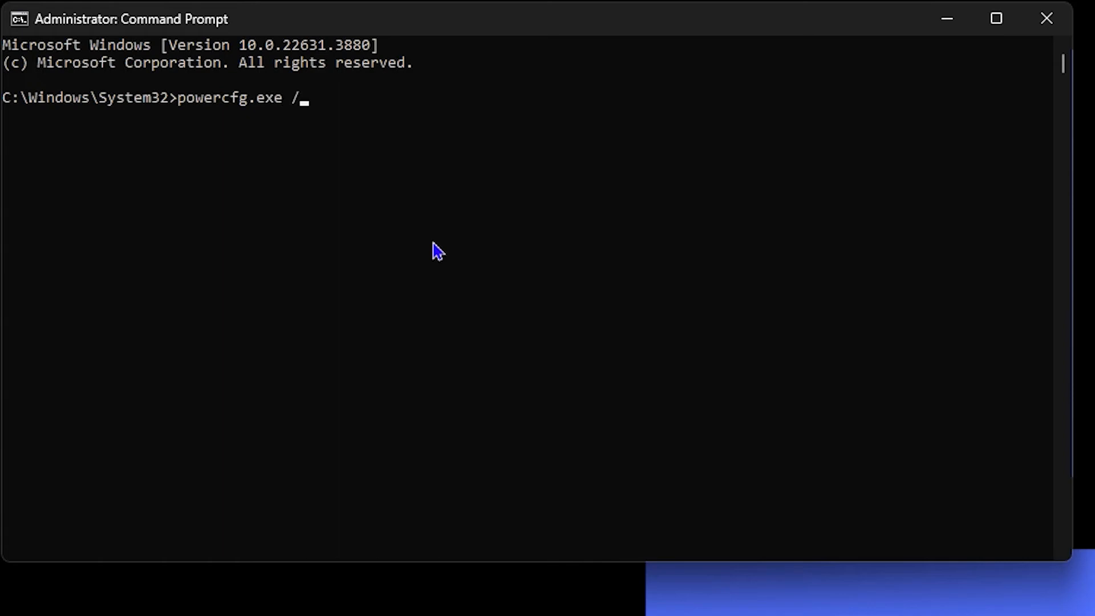
{"action": "type", "text": "hibera"}
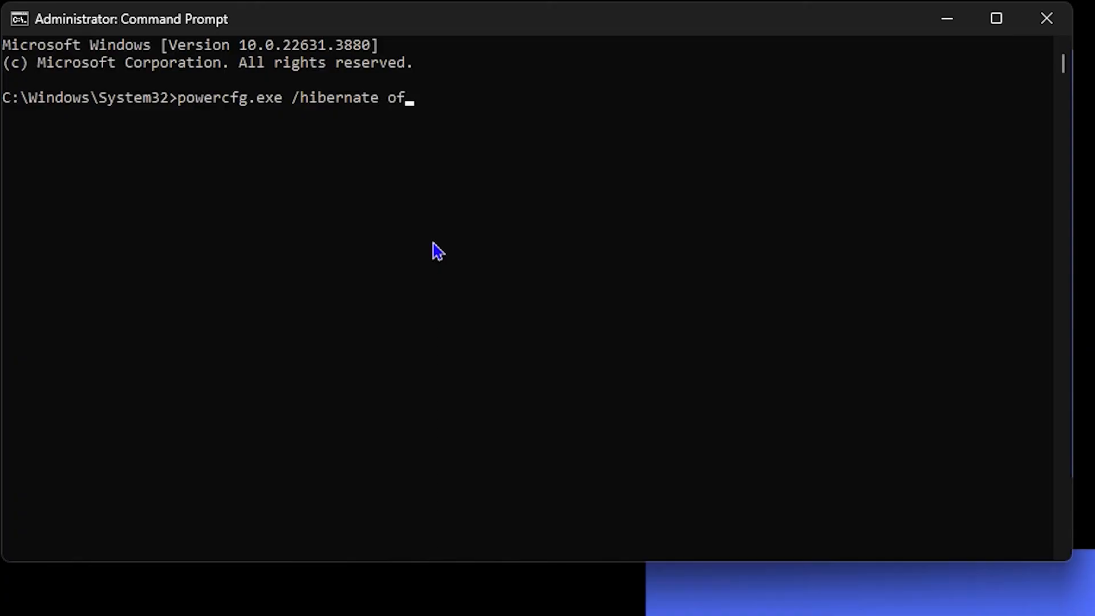
{"action": "type", "text": "f"}
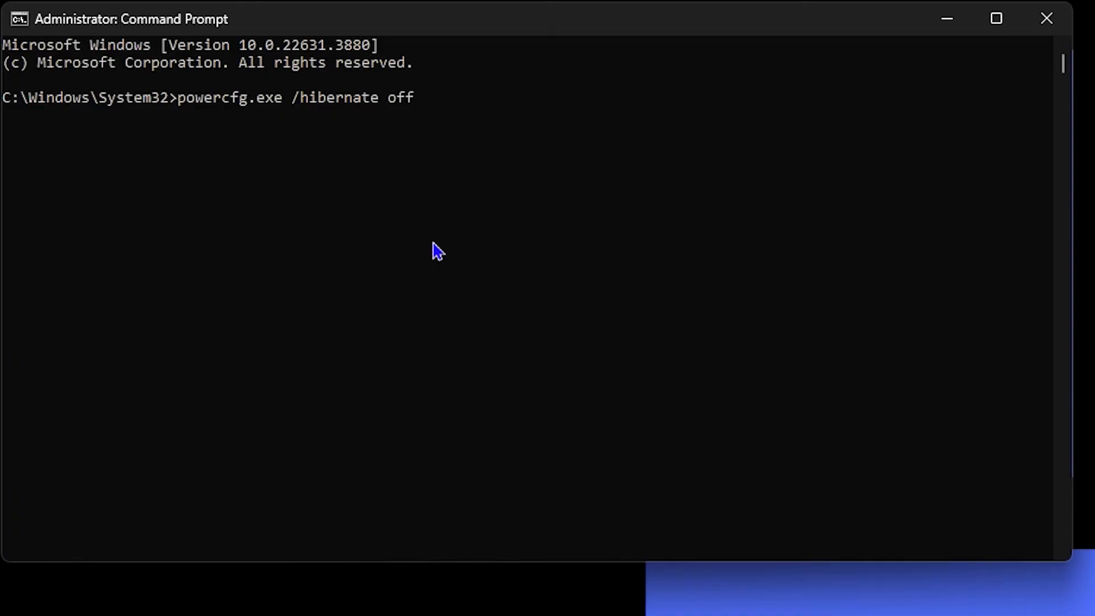